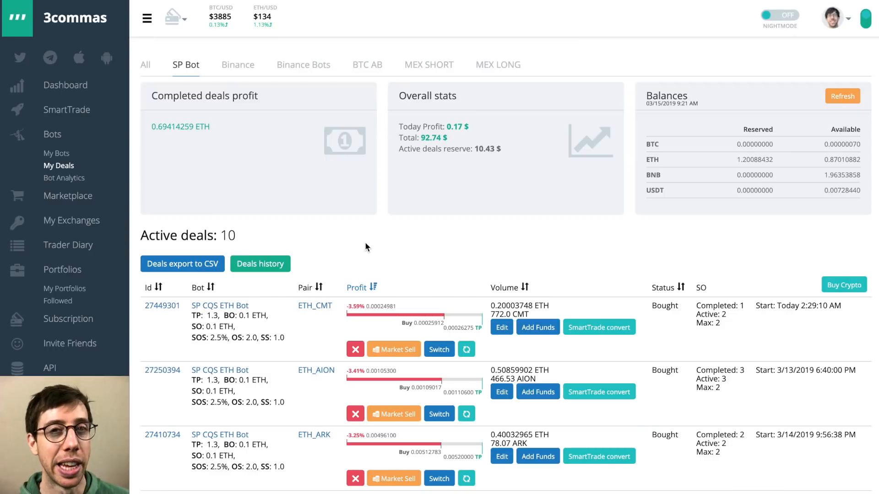
{"action": "mouse_move", "coordinate": [366, 289]}
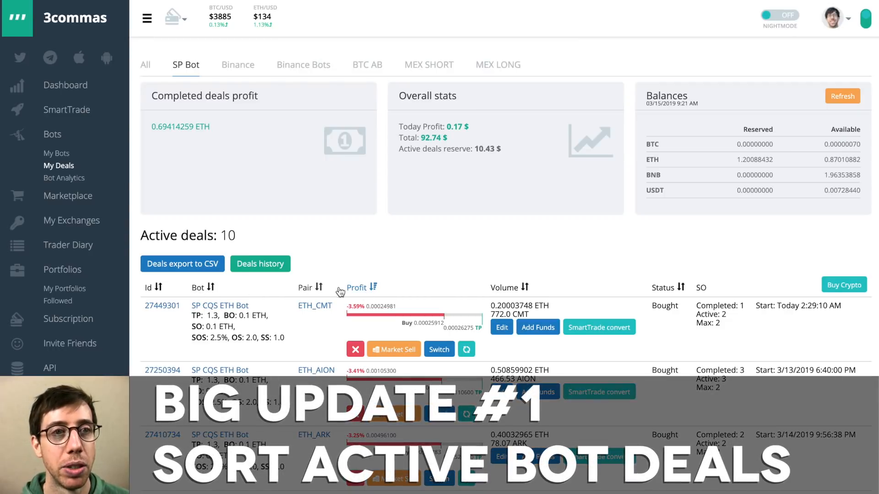
- Sort the active deals by volume, then by profit again
{"action": "left_click", "coordinate": [504, 288]}
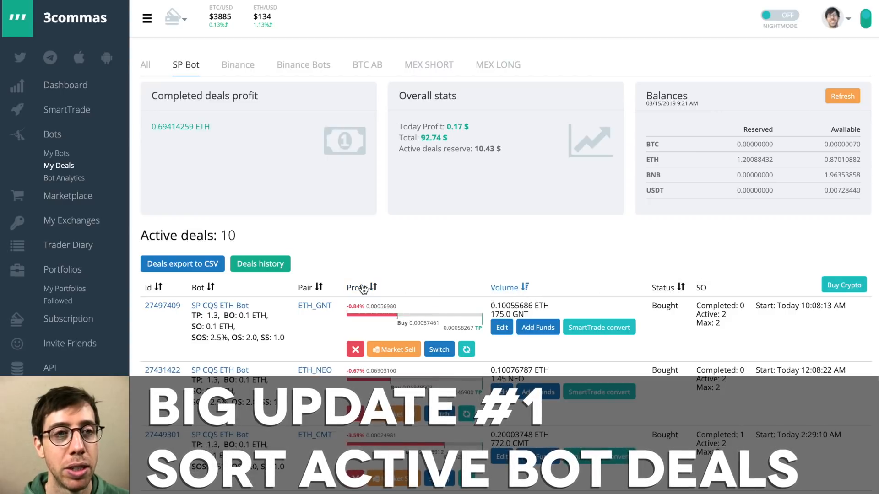
{"action": "left_click", "coordinate": [375, 288]}
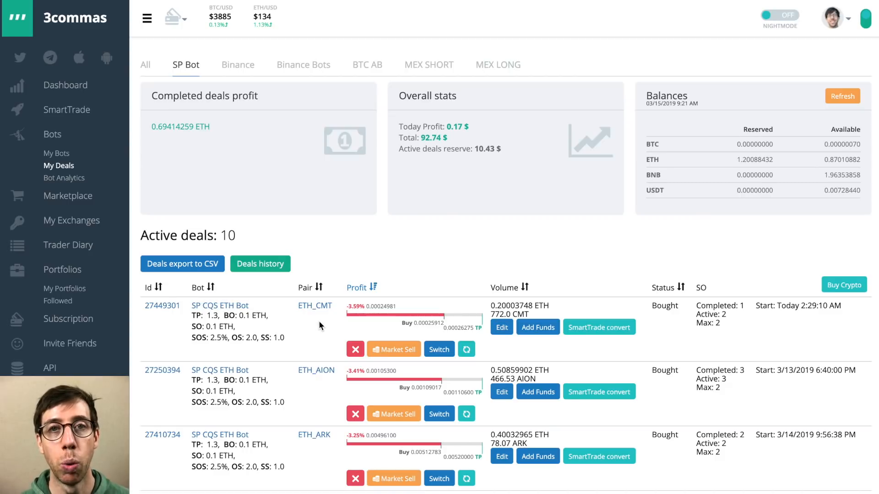
{"action": "mouse_move", "coordinate": [435, 384]}
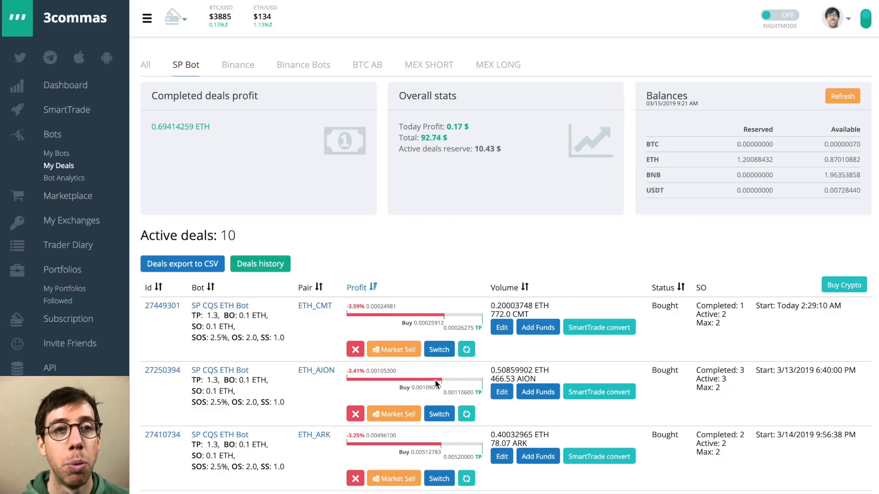
{"action": "mouse_move", "coordinate": [544, 340]}
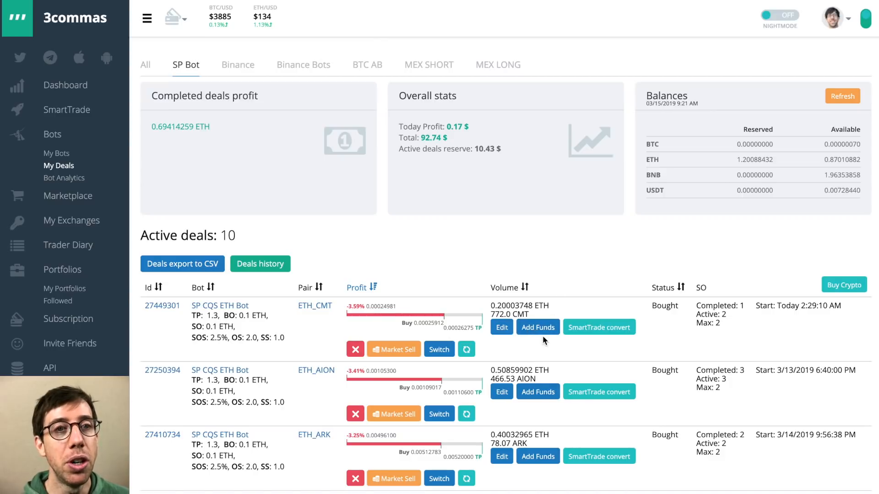
{"action": "mouse_move", "coordinate": [538, 329]}
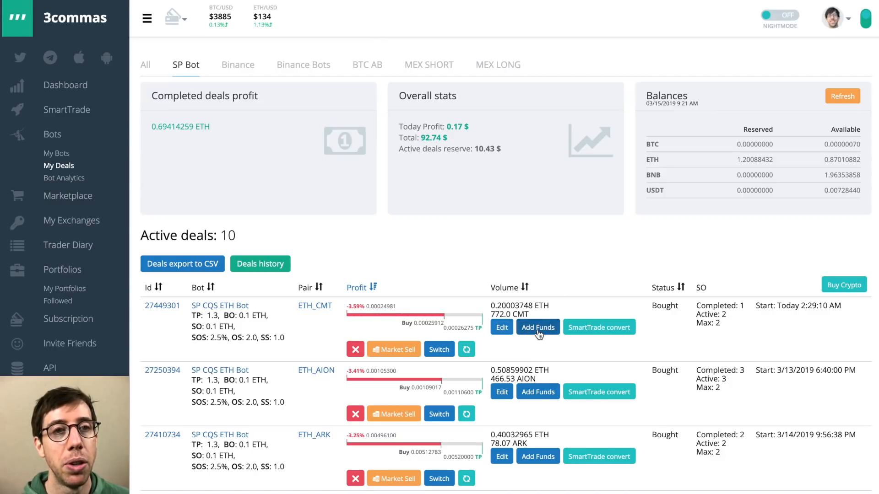
- Try adding funds to the ETH_CMT deal at about 40% volume, then dismiss without saving
{"action": "left_click", "coordinate": [537, 327]}
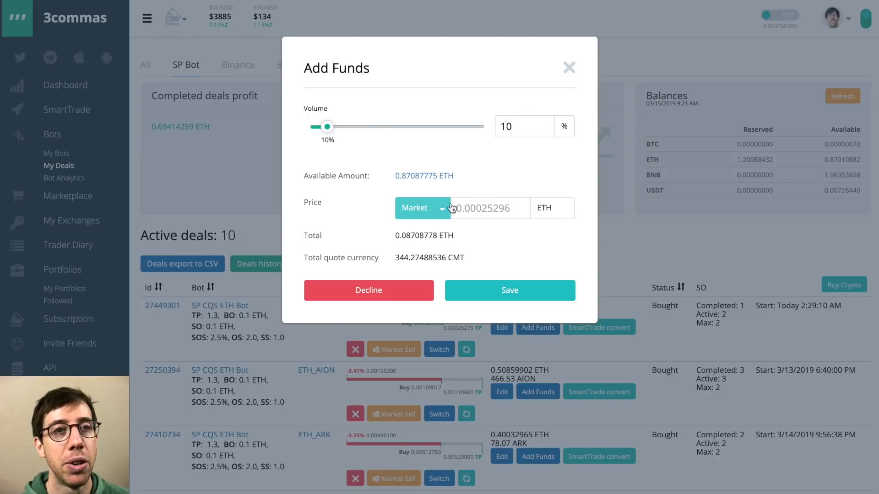
{"action": "left_click", "coordinate": [422, 208]}
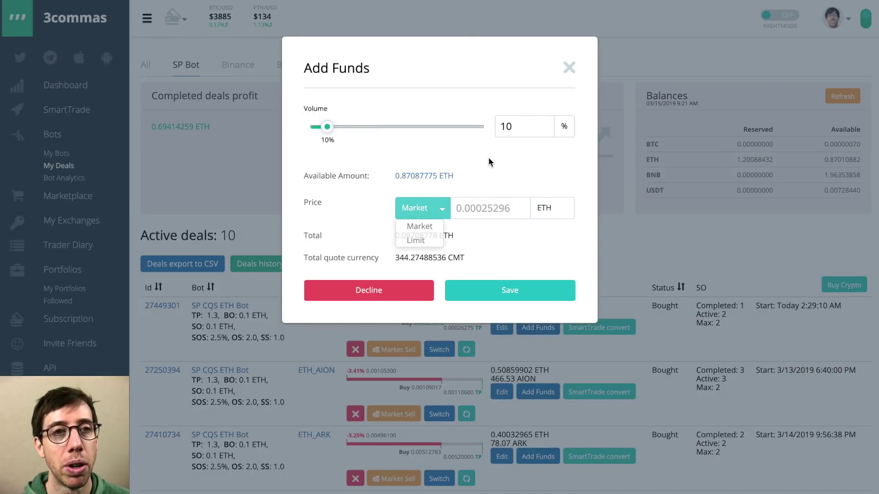
{"action": "left_click_drag", "start_coordinate": [328, 126], "coordinate": [379, 126]}
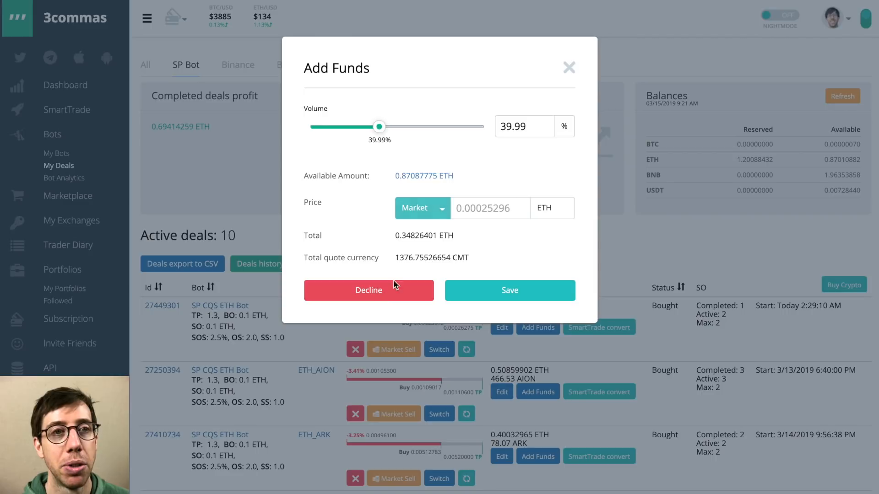
{"action": "left_click", "coordinate": [368, 290]}
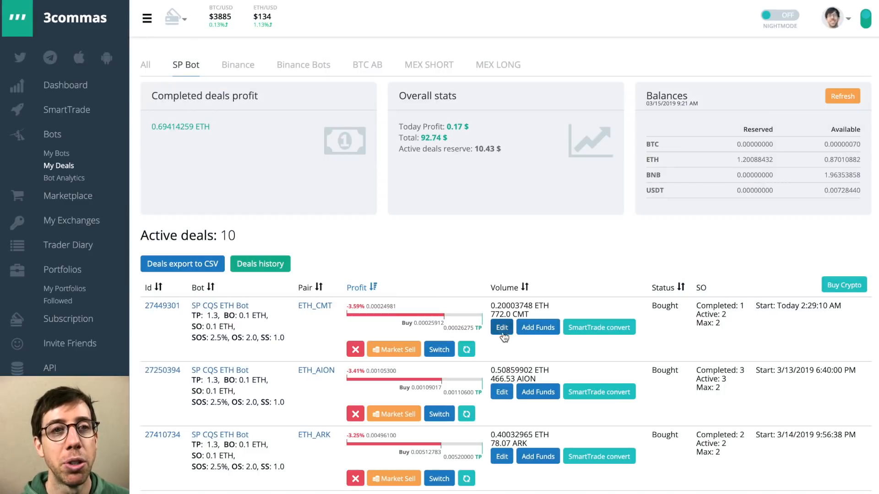
- Review the ETH_CMT deal's settings: target profit 1.3%, profit currency and take profit type choices
{"action": "left_click", "coordinate": [502, 326]}
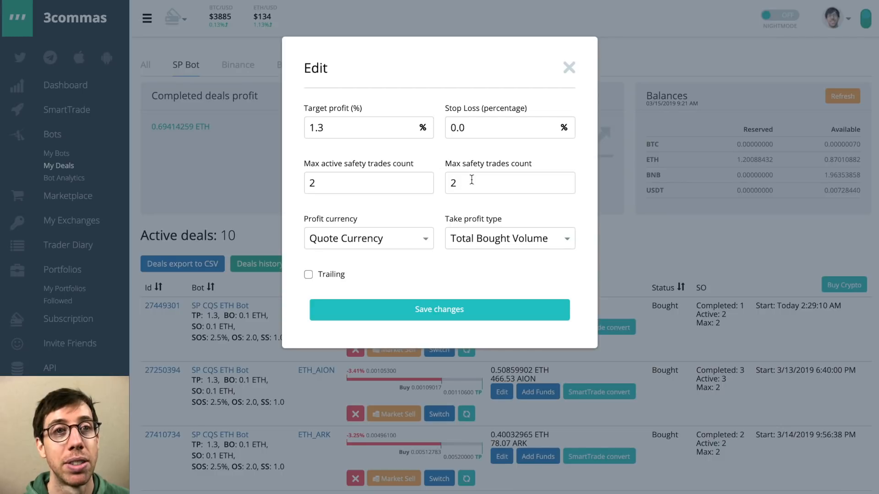
{"action": "mouse_move", "coordinate": [389, 243]}
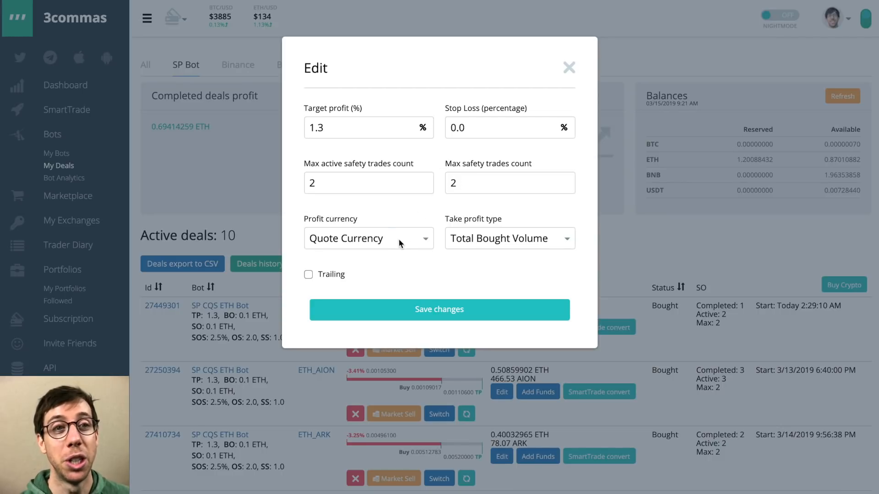
{"action": "left_click", "coordinate": [368, 238]}
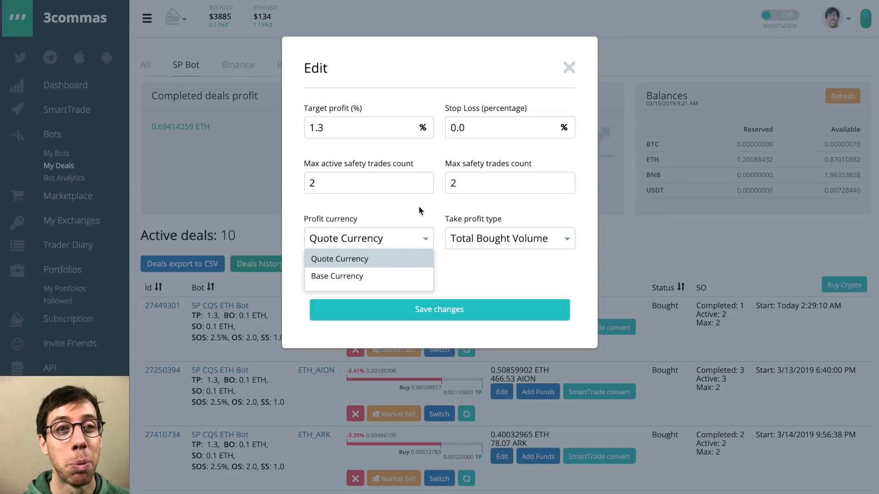
{"action": "left_click", "coordinate": [510, 238]}
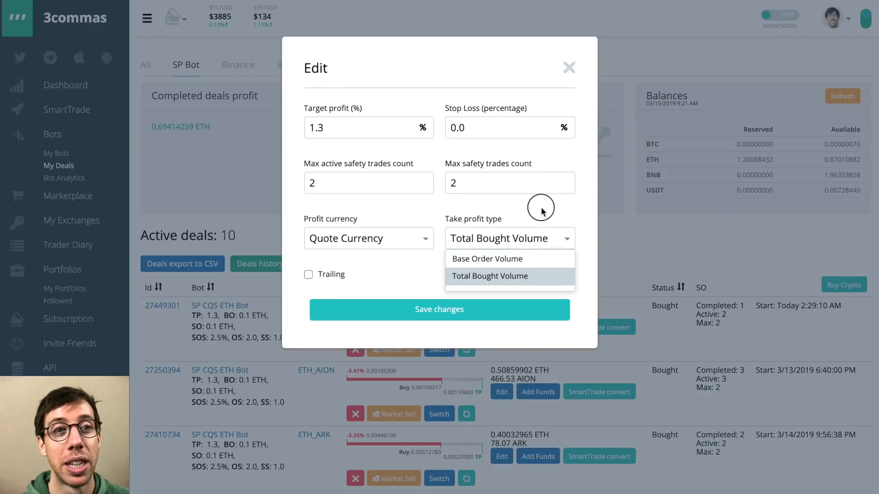
{"action": "left_click", "coordinate": [568, 66]}
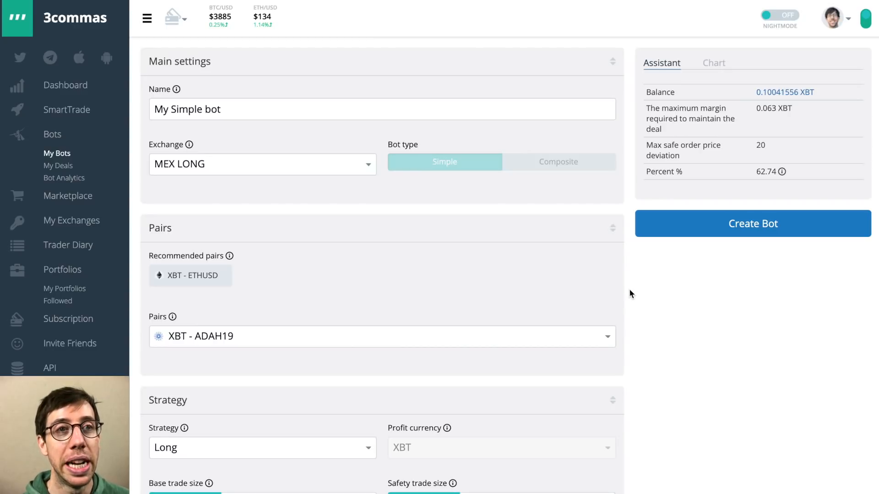
{"action": "mouse_move", "coordinate": [627, 301]}
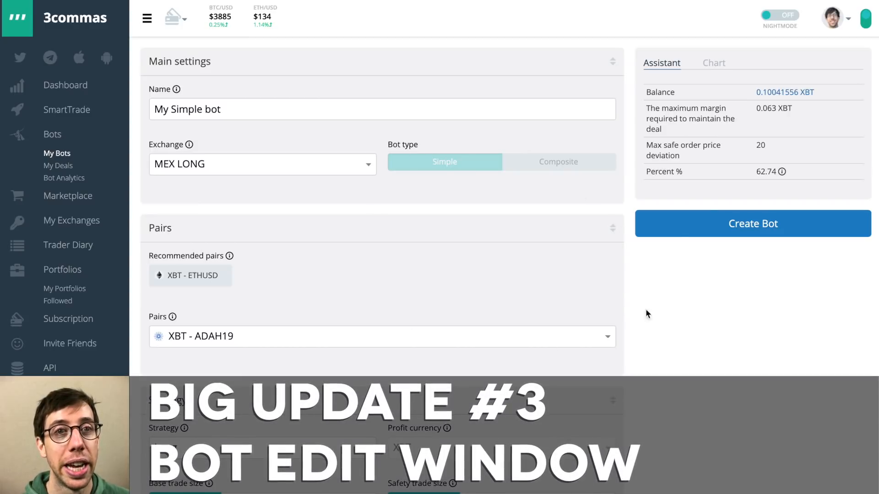
- Show the used-amount-per-safety-order chart in the new bot form's side panel
{"action": "scroll", "scroll_direction": "down", "scroll_amount": 3}
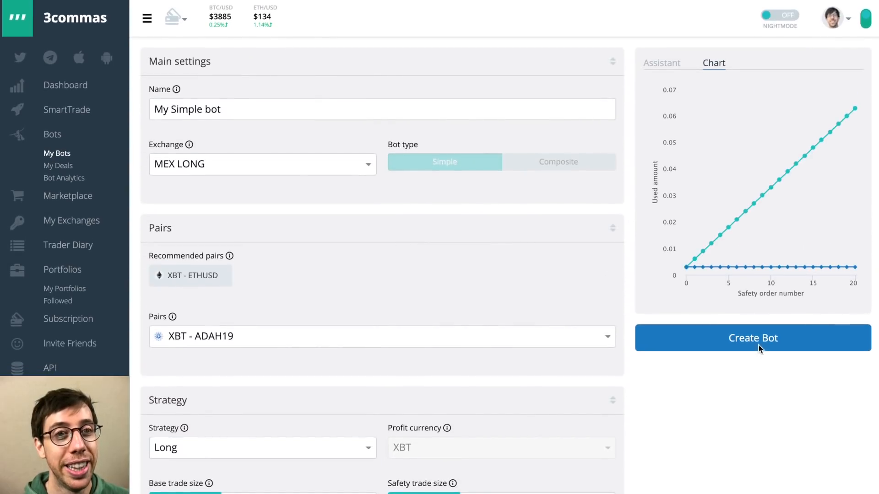
{"action": "mouse_move", "coordinate": [619, 298]}
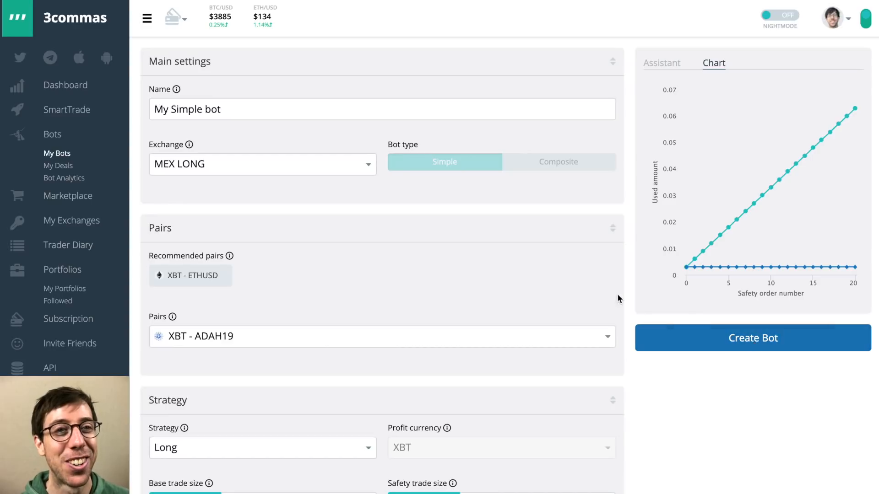
{"action": "mouse_move", "coordinate": [590, 230]}
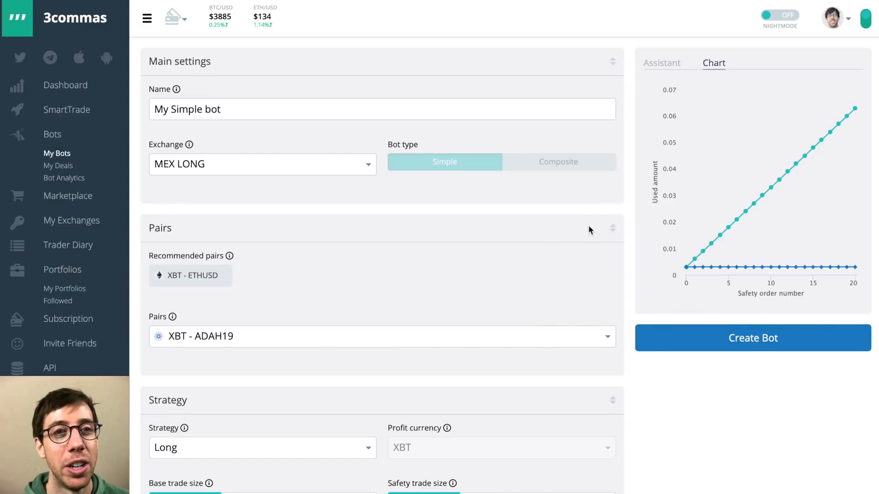
{"action": "mouse_move", "coordinate": [611, 235]}
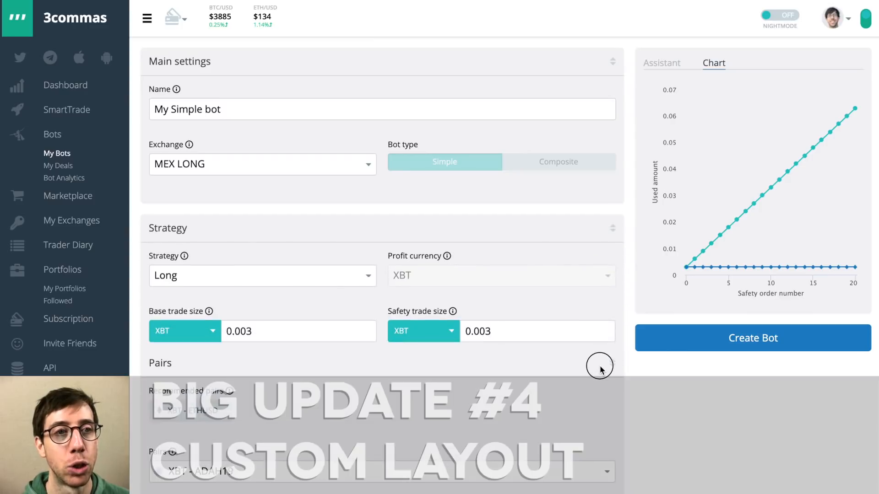
- Review the My Simple bot form through take profit and start condition, then go to SmartTrade
{"action": "scroll", "scroll_direction": "down", "scroll_amount": 3}
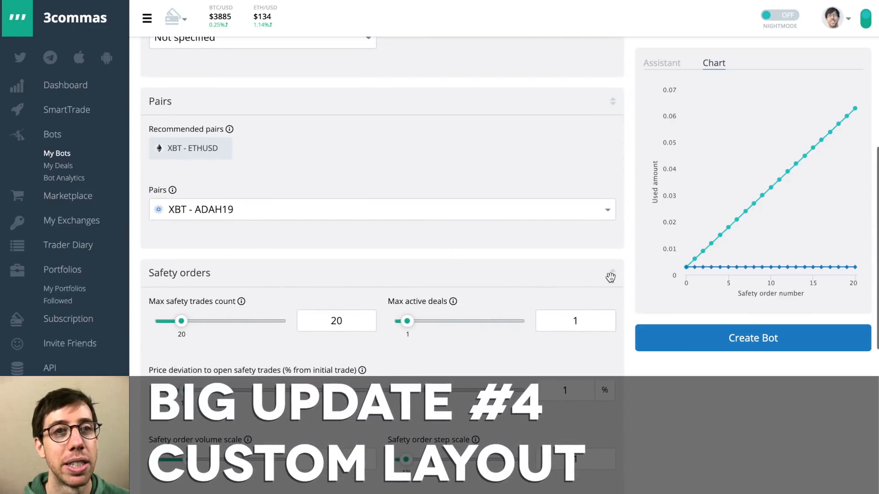
{"action": "scroll", "scroll_direction": "down", "scroll_amount": 3}
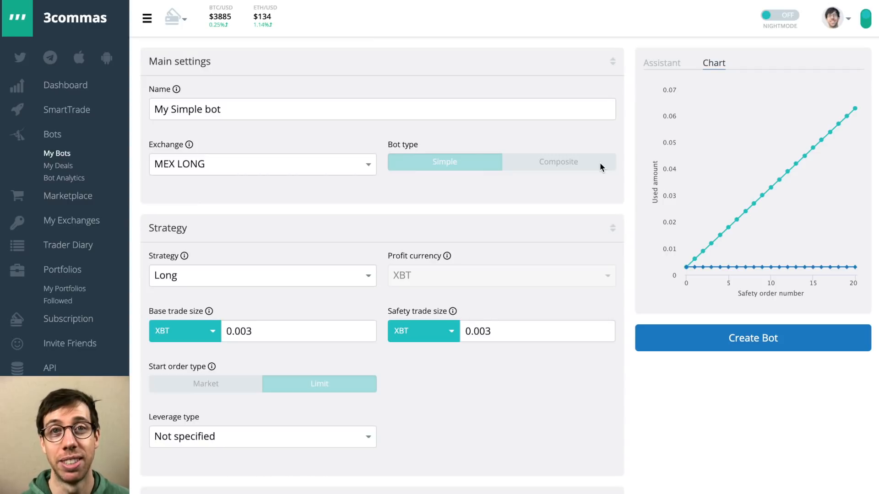
{"action": "mouse_move", "coordinate": [176, 179]}
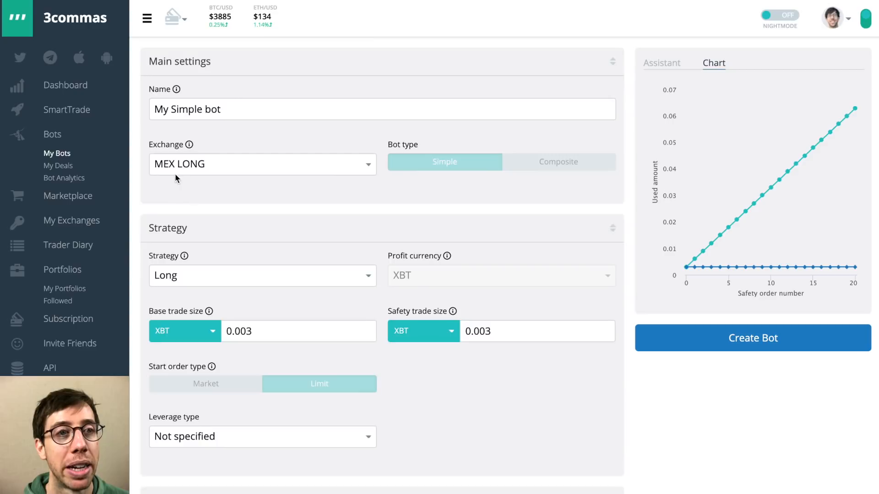
{"action": "scroll", "scroll_direction": "down", "scroll_amount": 3}
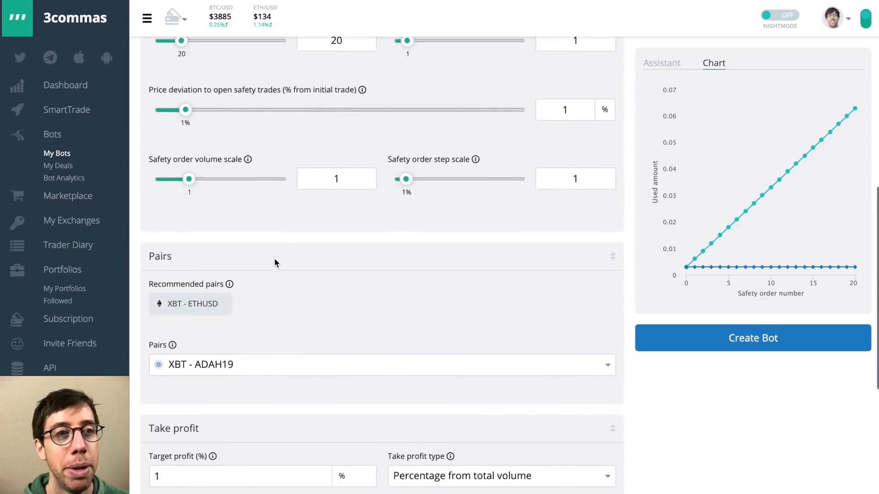
{"action": "scroll", "scroll_direction": "down", "scroll_amount": 3}
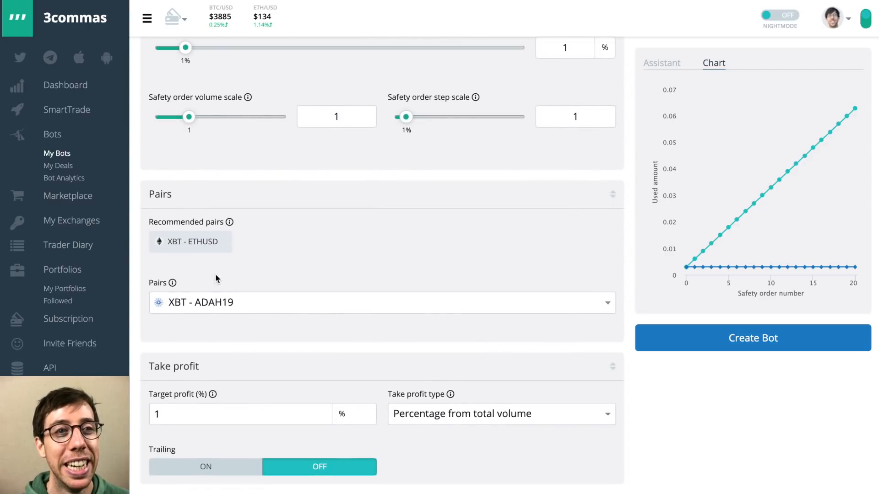
{"action": "left_click", "coordinate": [364, 302]}
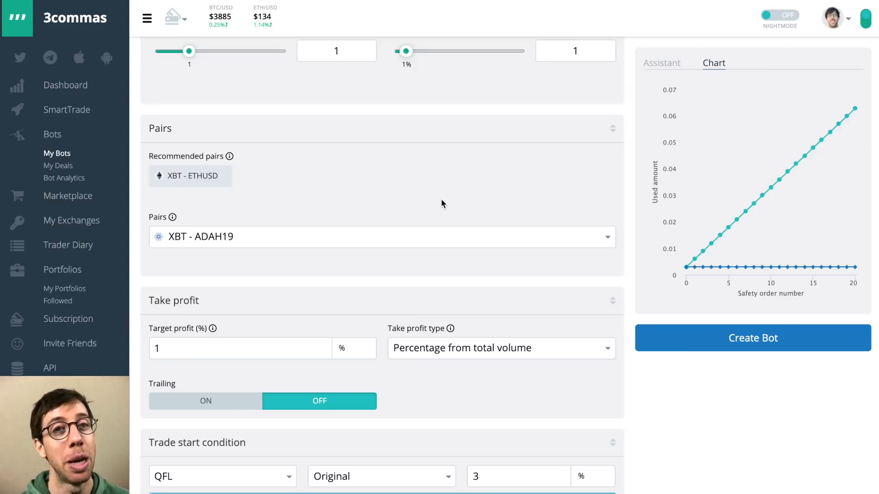
{"action": "left_click", "coordinate": [66, 109]}
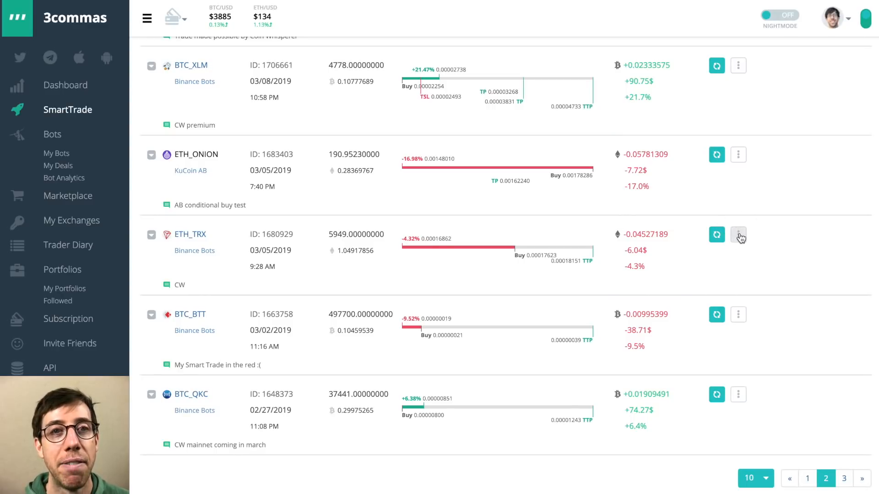
- Start adding funds to the ETH_TRX smart trade at 10% volume, market price
{"action": "left_click", "coordinate": [738, 234]}
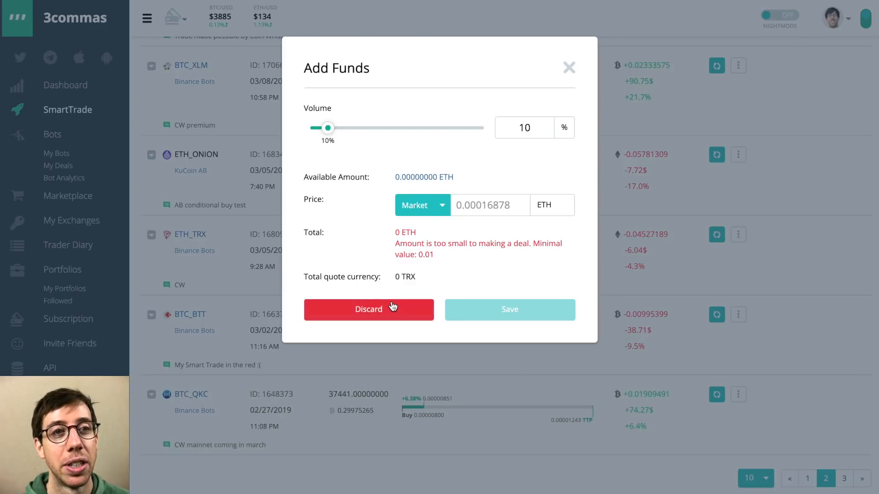
- Raise the ETH_TRX add-funds volume to about 52%, discard it, and expand the BTC_BTT trade
{"action": "left_click_drag", "start_coordinate": [327, 127], "coordinate": [354, 127]}
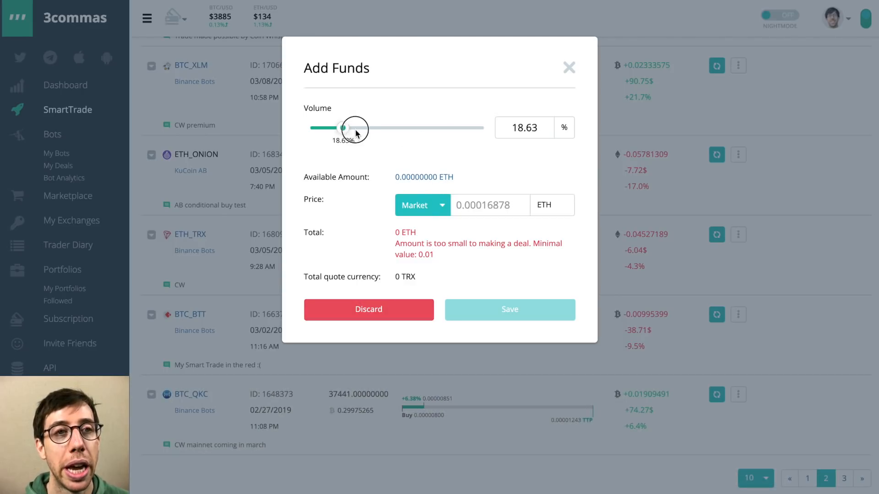
{"action": "left_click_drag", "start_coordinate": [353, 128], "coordinate": [401, 128]}
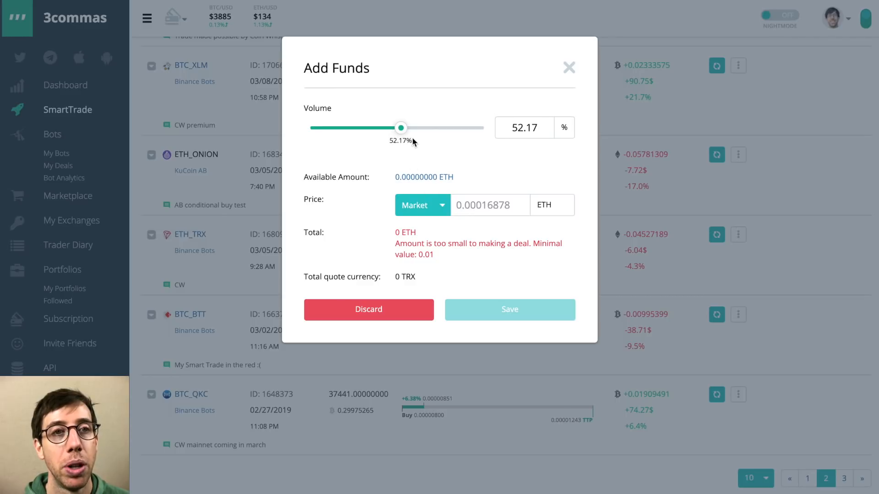
{"action": "left_click", "coordinate": [421, 205]}
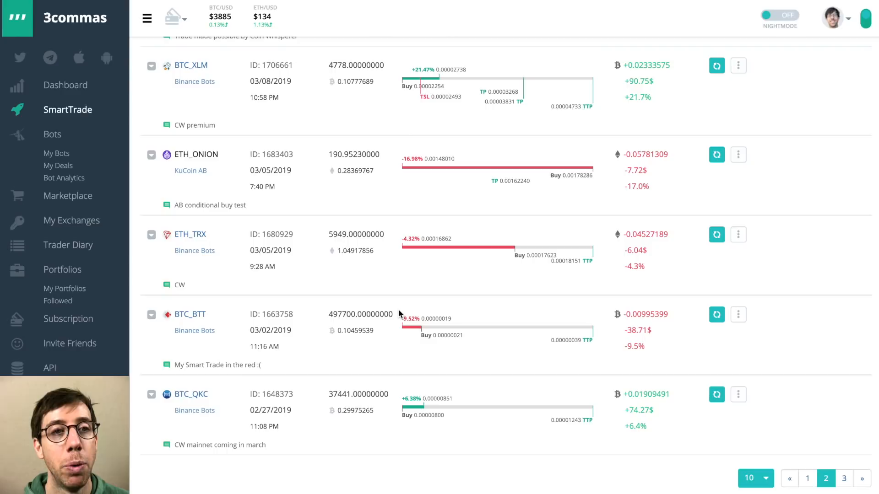
{"action": "left_click", "coordinate": [152, 315]}
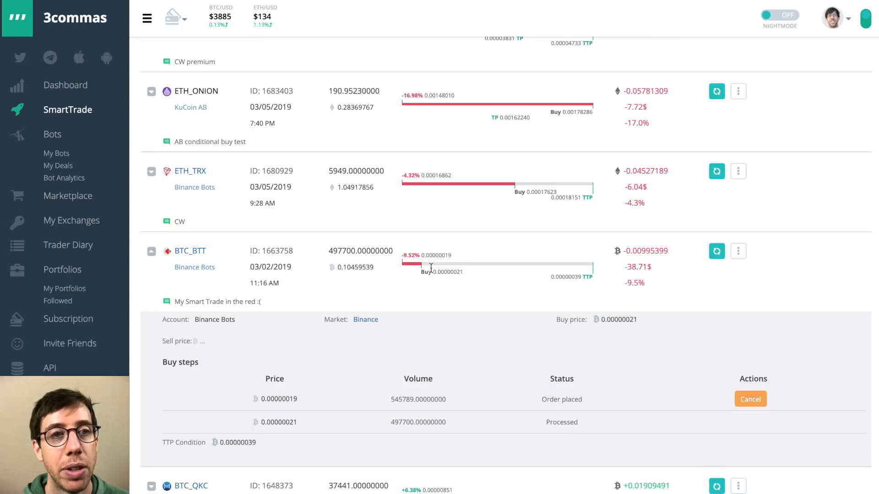
{"action": "mouse_move", "coordinate": [465, 405]}
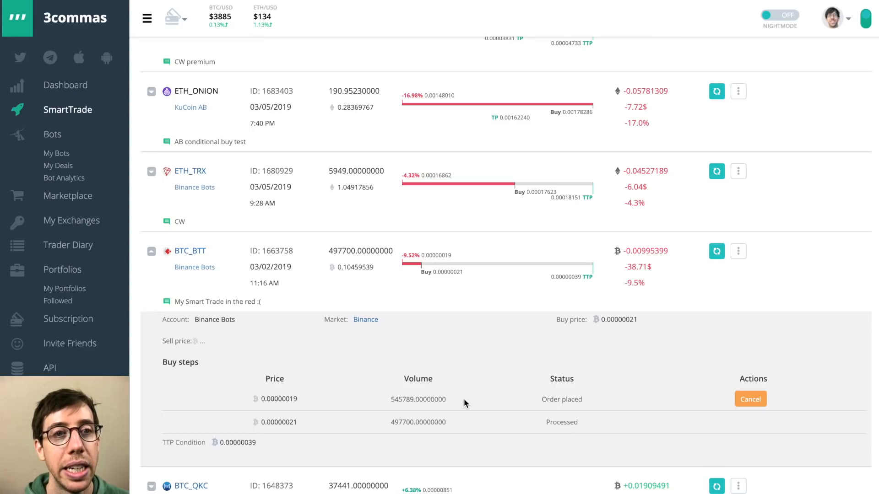
{"action": "mouse_move", "coordinate": [716, 412]}
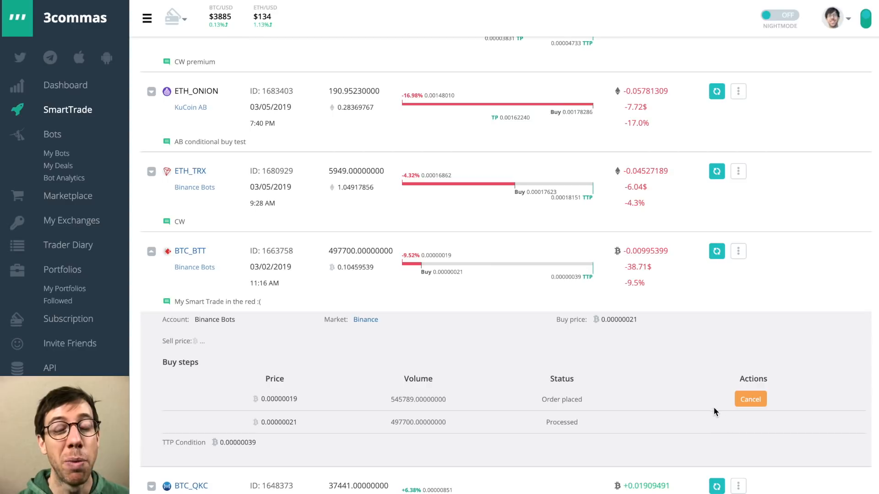
{"action": "mouse_move", "coordinate": [705, 408]}
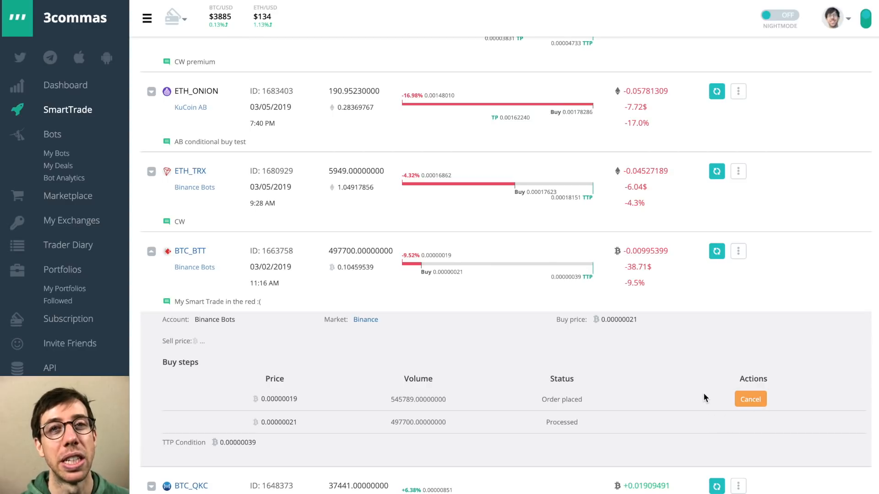
- Scroll the SmartTrade list to the BTC_NEO trade's take profit and trailing sell steps
{"action": "scroll", "scroll_direction": "down", "scroll_amount": 3}
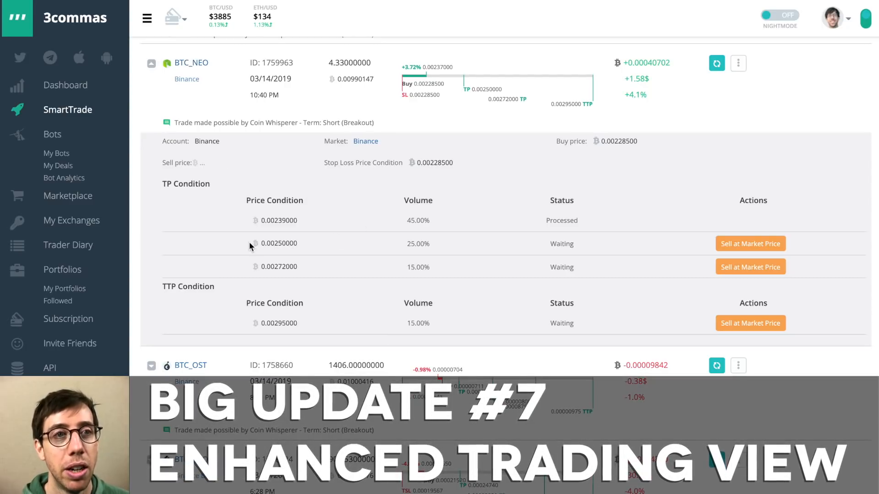
- Collapse and re-expand the BTC_NEO smart trade details
{"action": "left_click", "coordinate": [152, 63]}
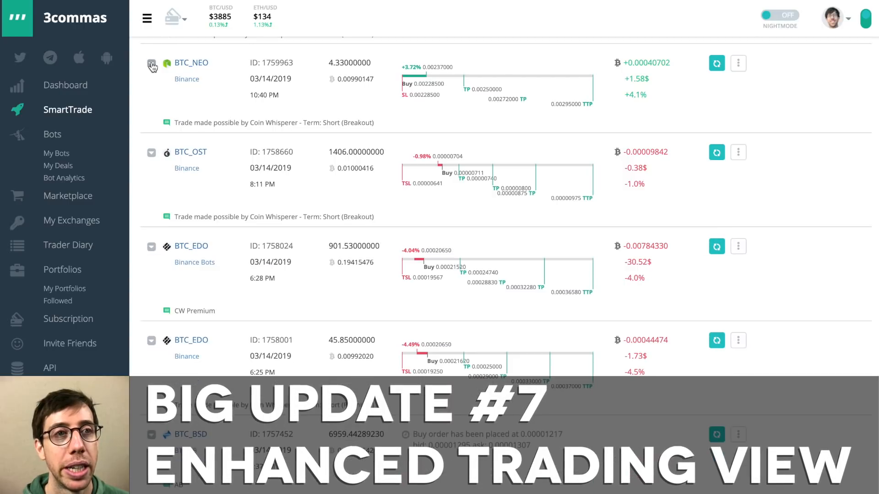
{"action": "left_click", "coordinate": [152, 63]}
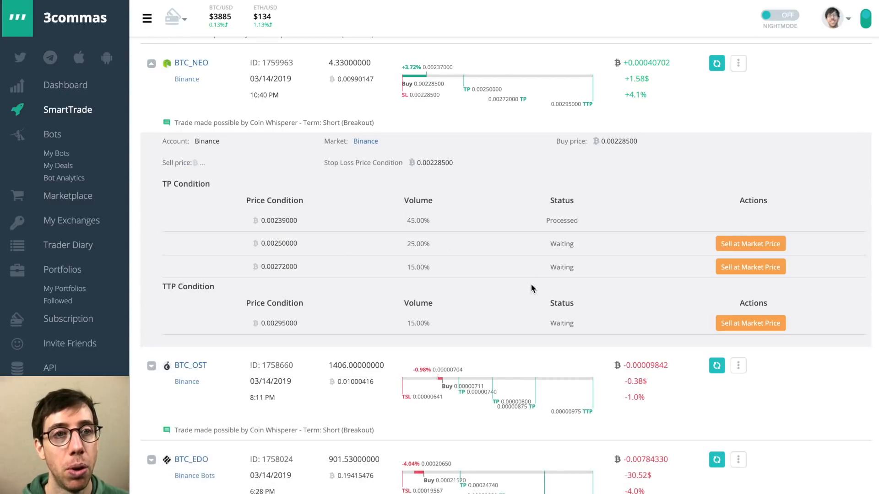
{"action": "mouse_move", "coordinate": [399, 207]}
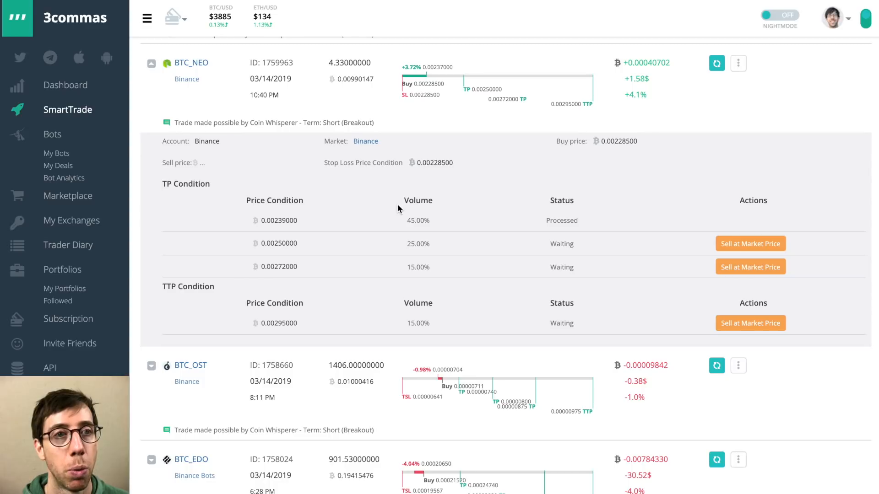
{"action": "mouse_move", "coordinate": [457, 90]}
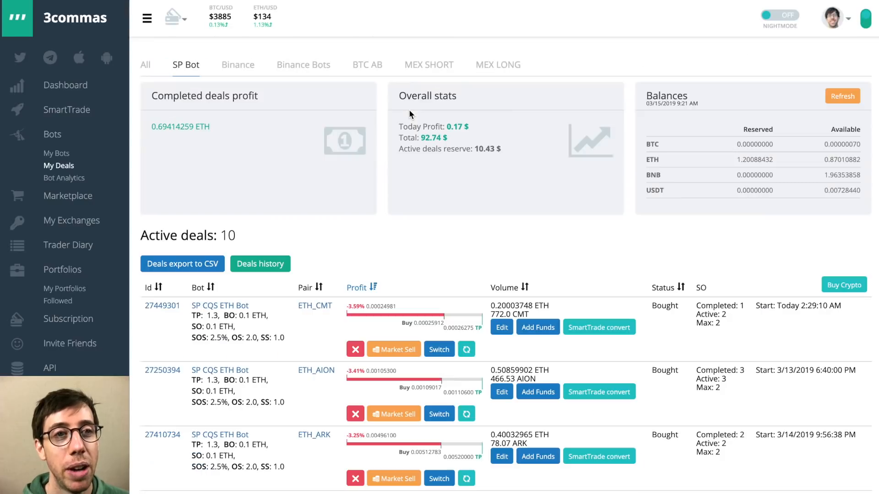
- Open the BINANCE:ETH_CMT price chart from the ETH_CMT deal
{"action": "scroll", "scroll_direction": "down", "scroll_amount": 3}
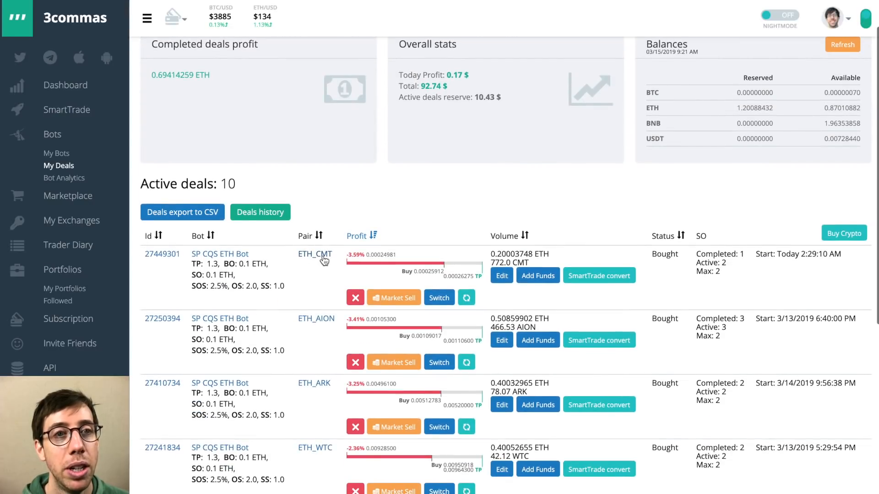
{"action": "left_click", "coordinate": [315, 254]}
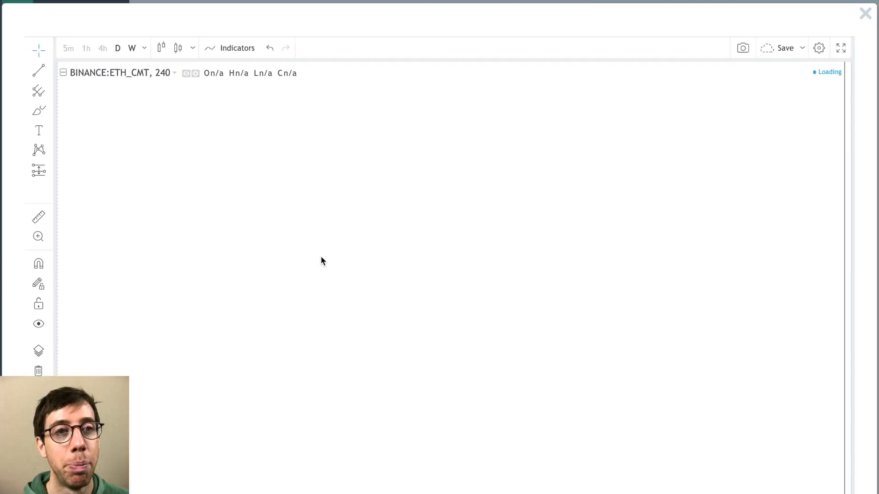